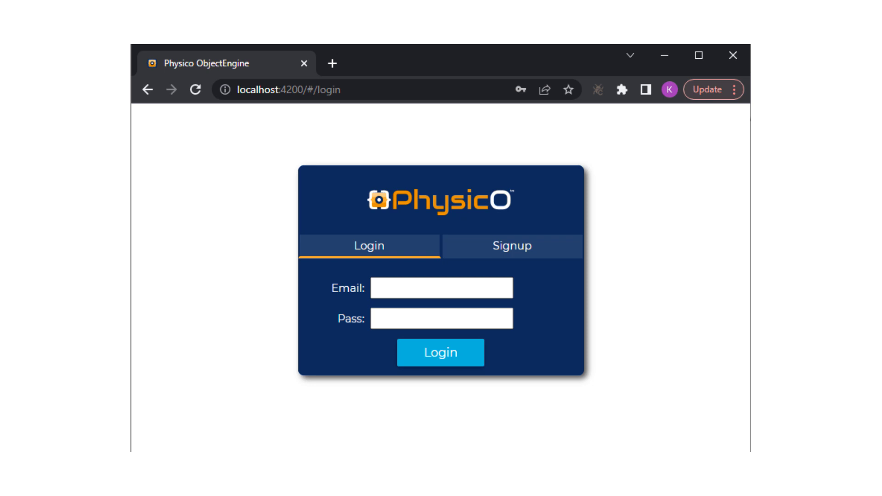
- Sign in and submit the ObjectAgents join form with the serial number and private code
left_click(440, 352)
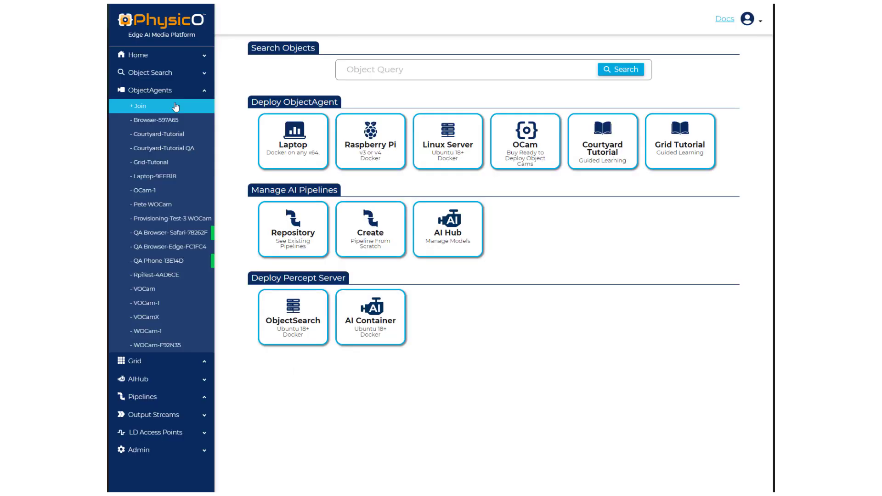
left_click(138, 106)
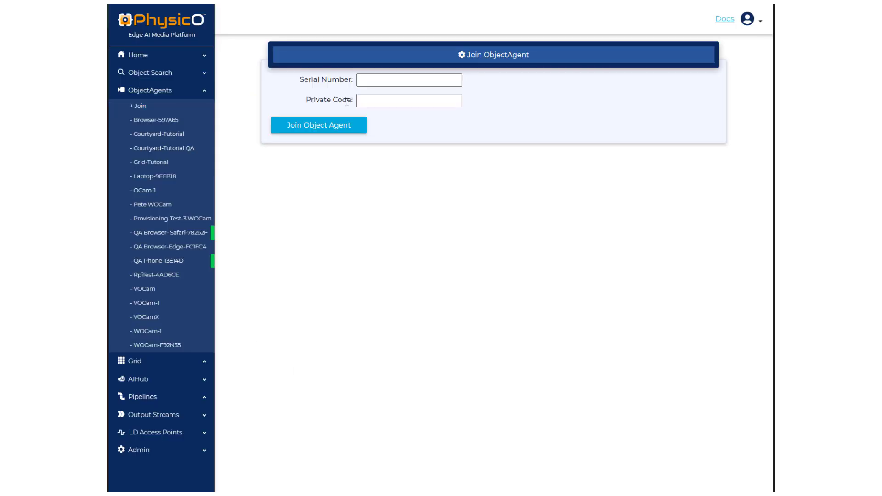
left_click(409, 80)
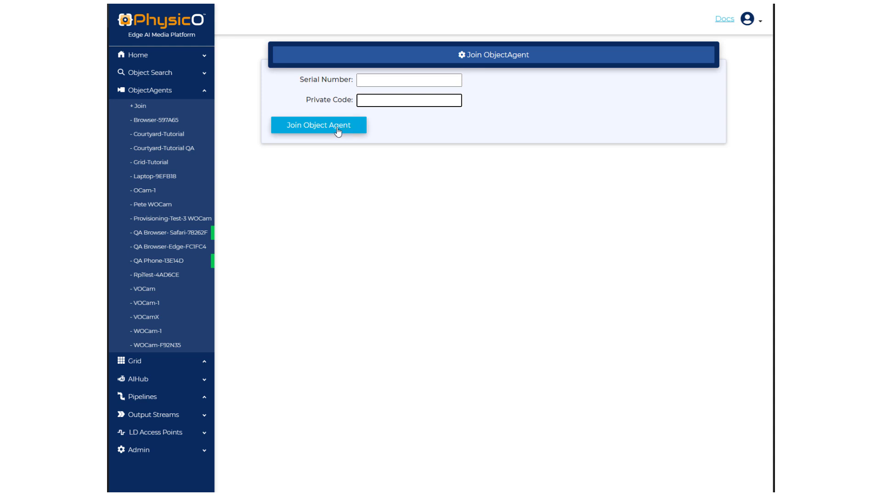
left_click(148, 190)
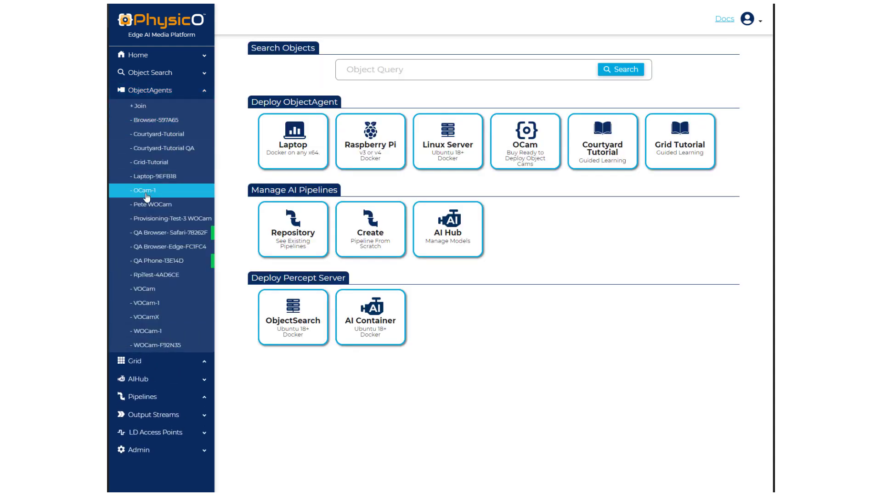
- Open the OCam-1 agent's page and view the Courtyard-Tutorial3 stream pipeline
left_click(145, 190)
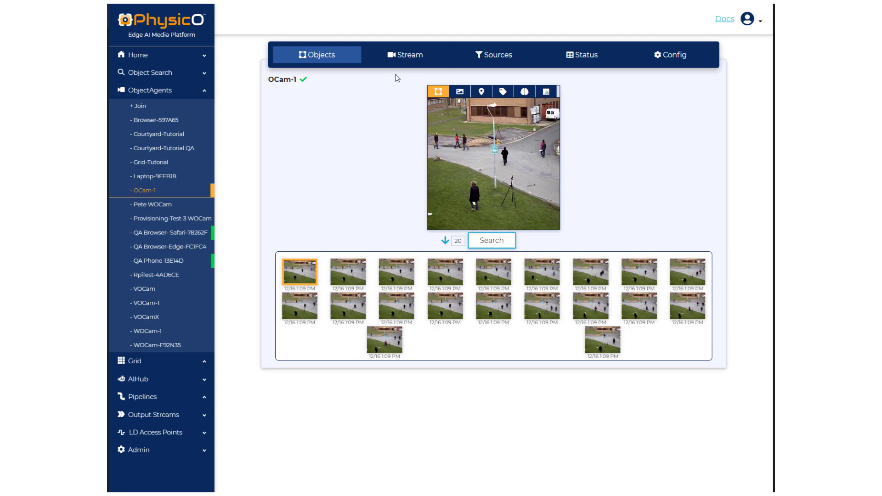
left_click(405, 54)
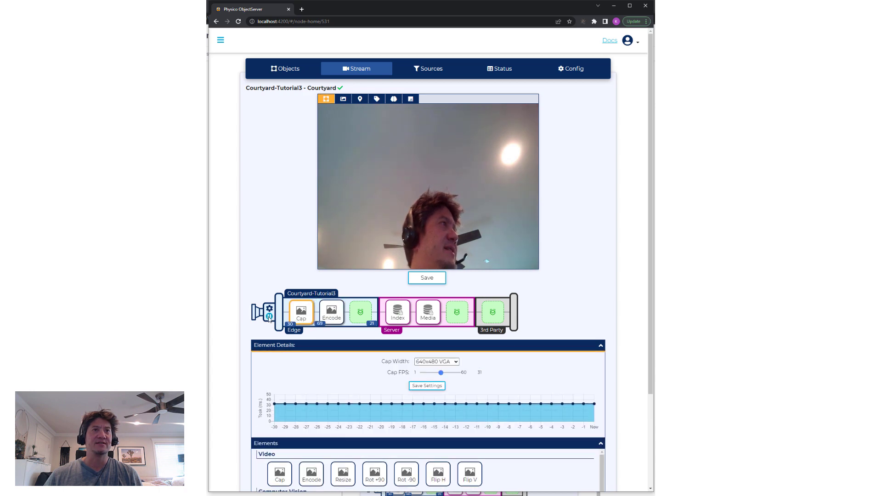
- Add the Learn model after capture, save the pipeline, and inspect the Learn and Cap settings
left_click(426, 385)
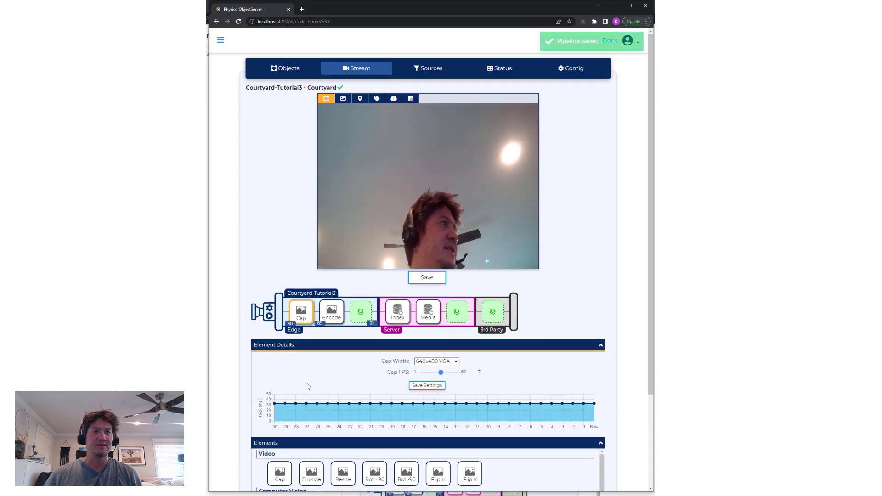
scroll("down", 3)
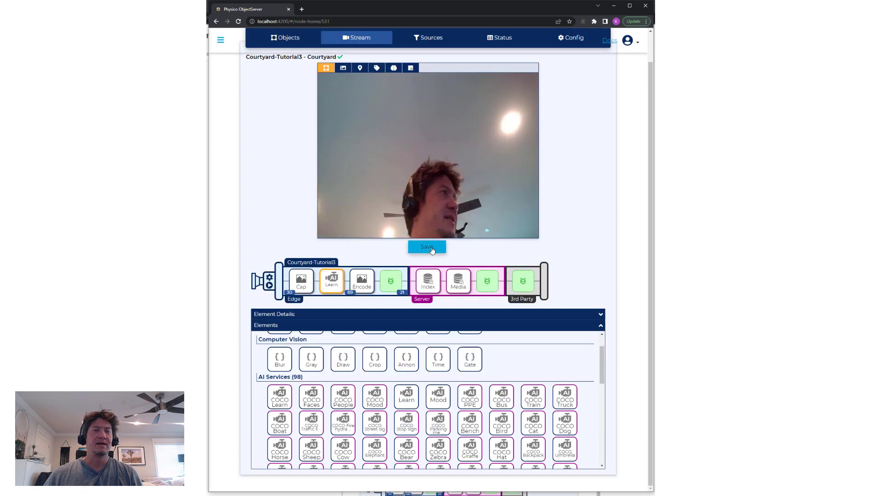
left_click(426, 247)
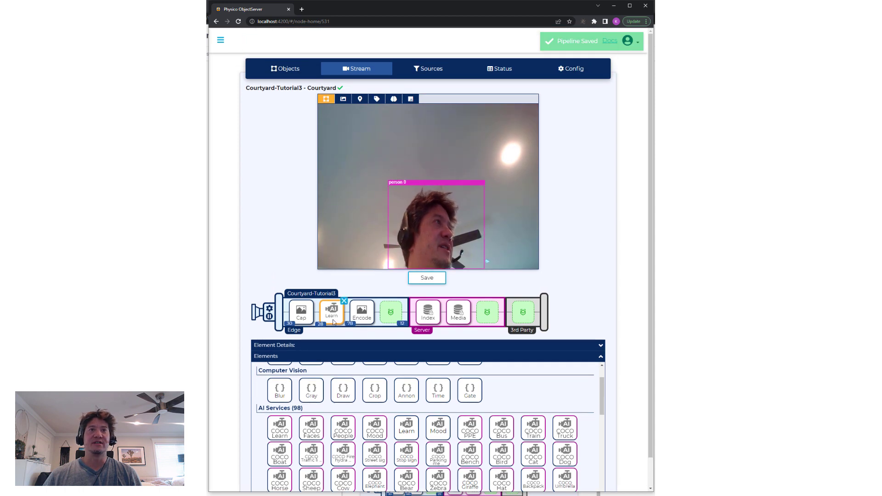
left_click(330, 311)
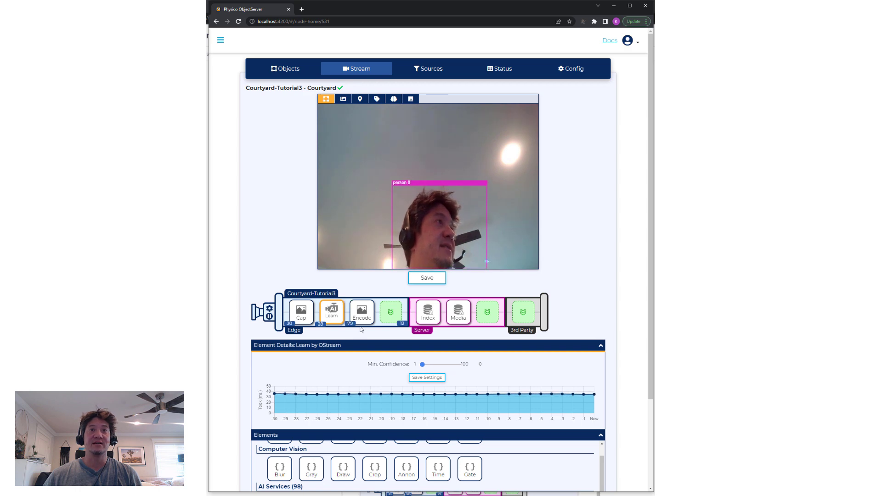
left_click(300, 312)
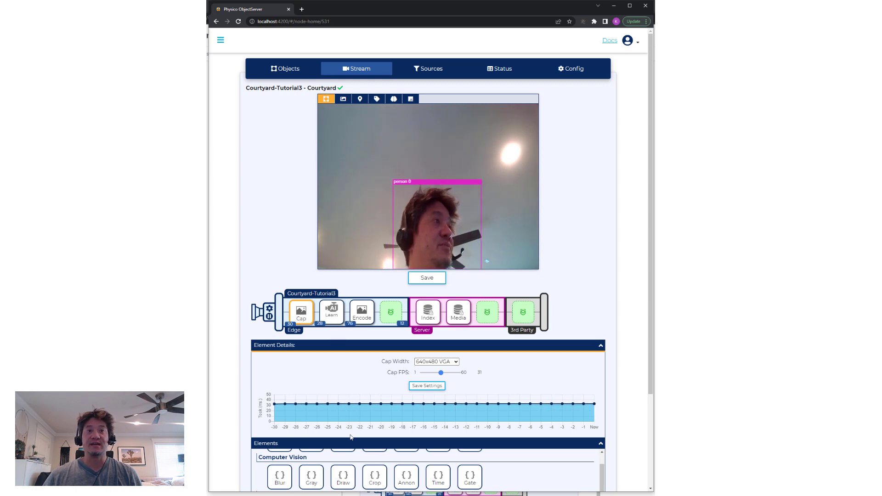
- Scroll through the Elements panel before reaching the empty Object Search page
scroll("down", 3)
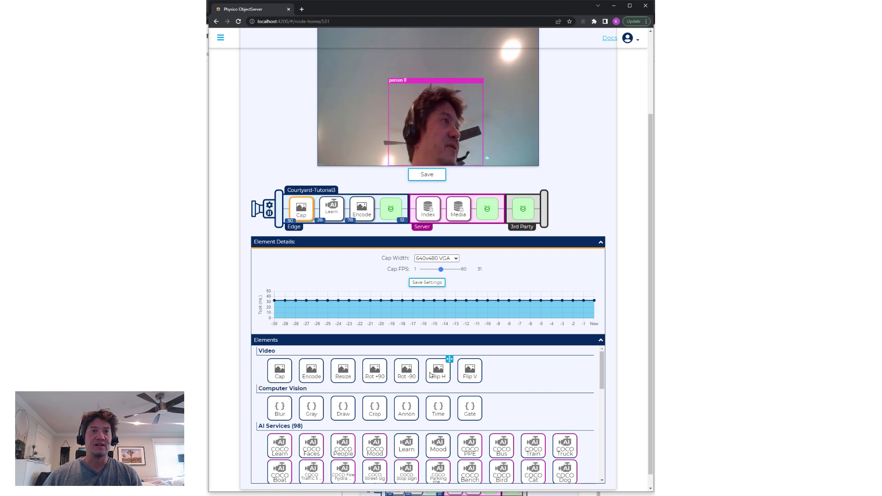
mouse_move(438, 408)
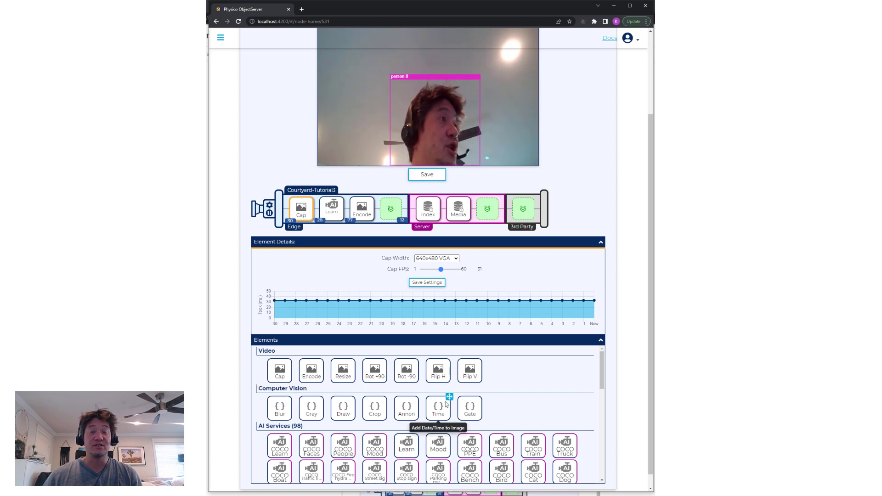
scroll("down", 3)
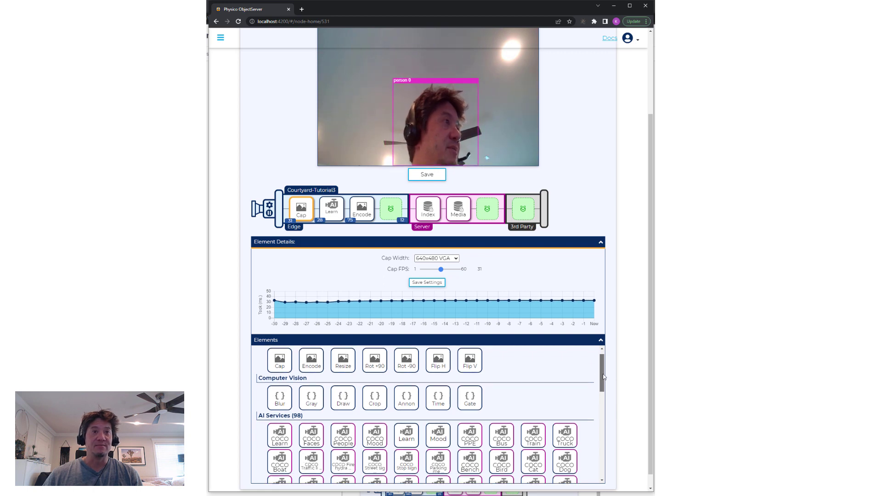
scroll("down", 3)
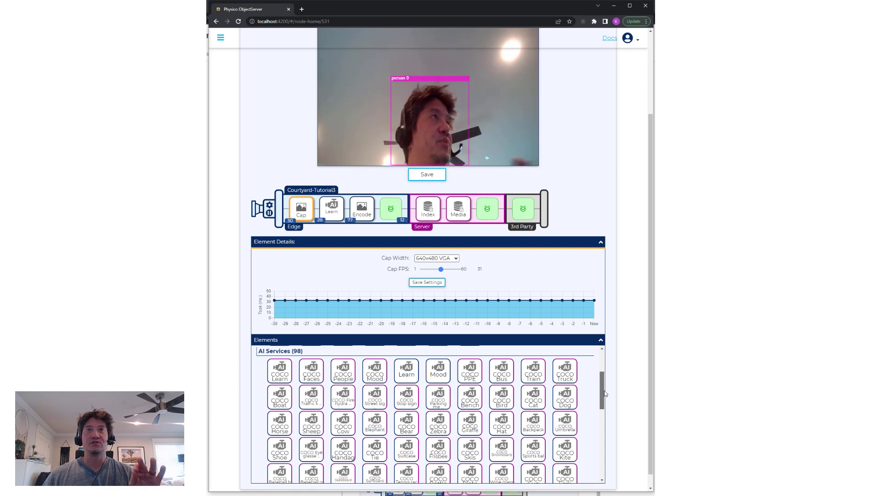
scroll("down", 3)
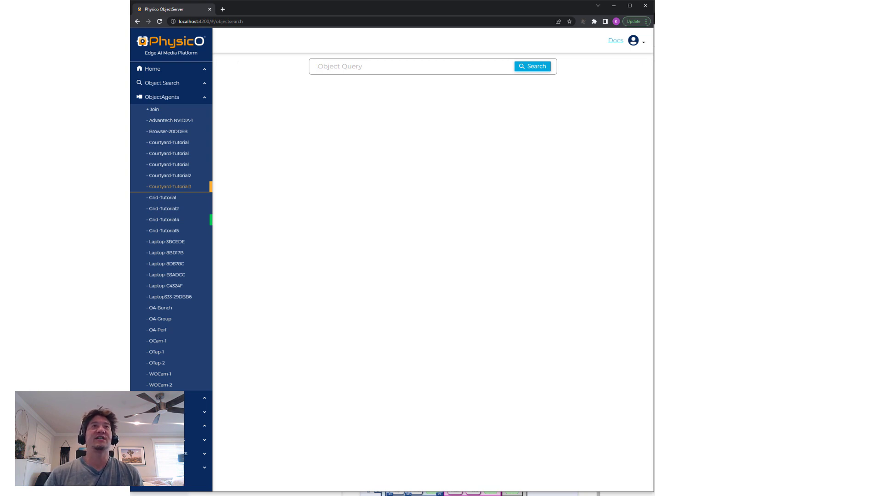
- Run object searches for $person, then $car, then $person again
type("$person")
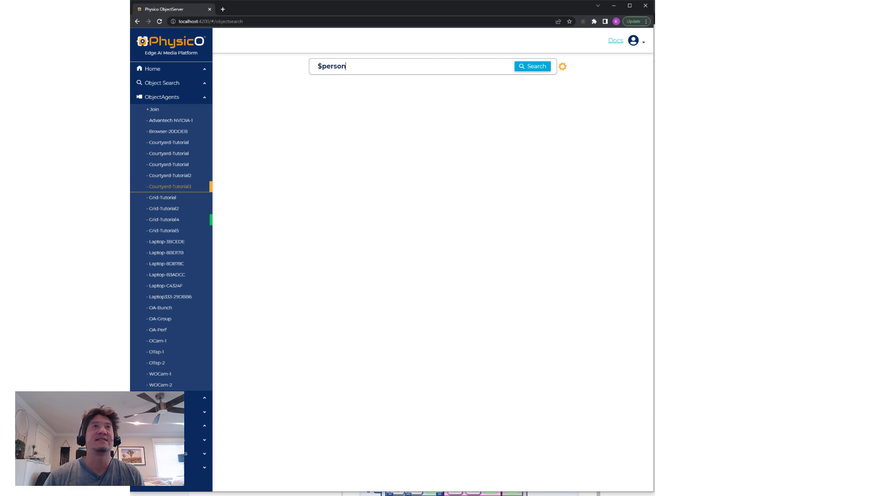
left_click(532, 66)
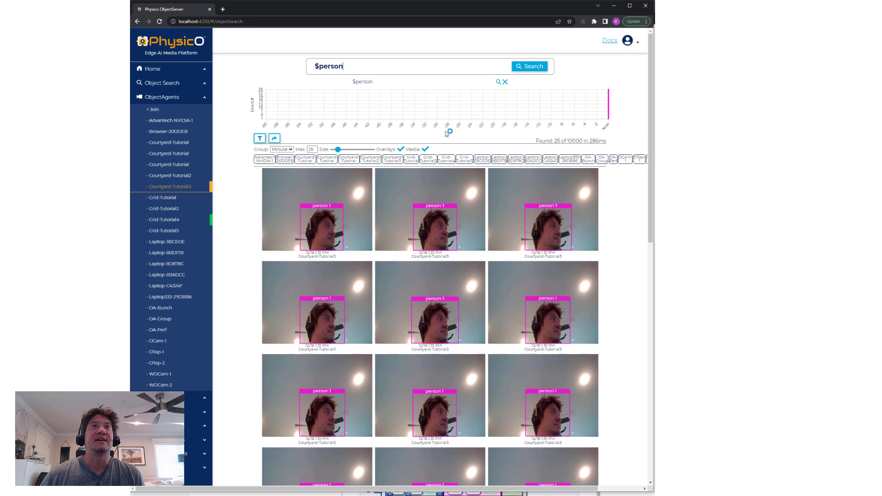
type("$car")
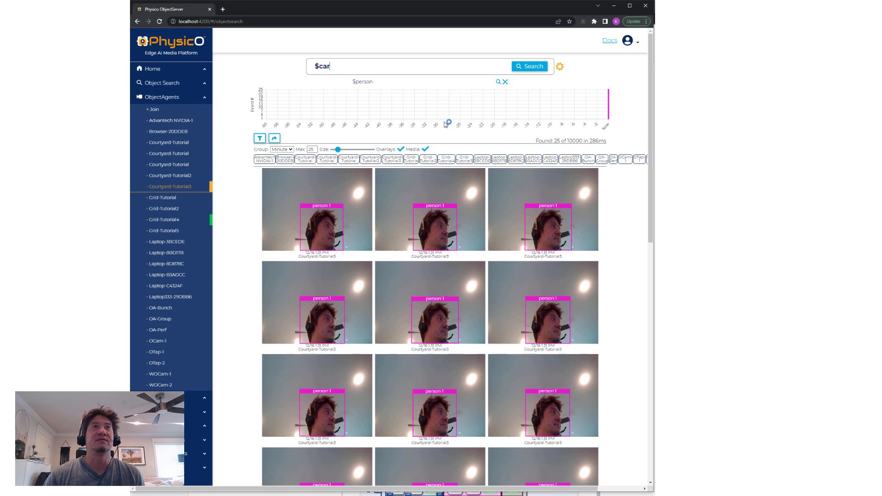
left_click(529, 66)
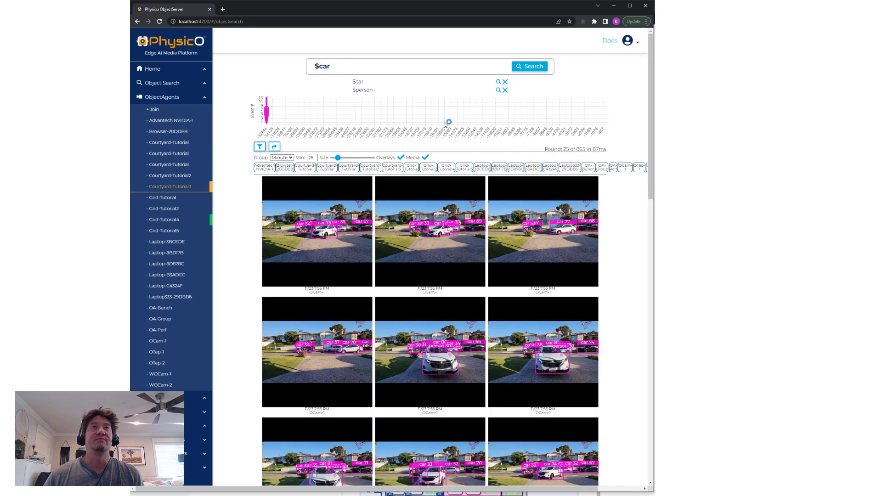
type("$person")
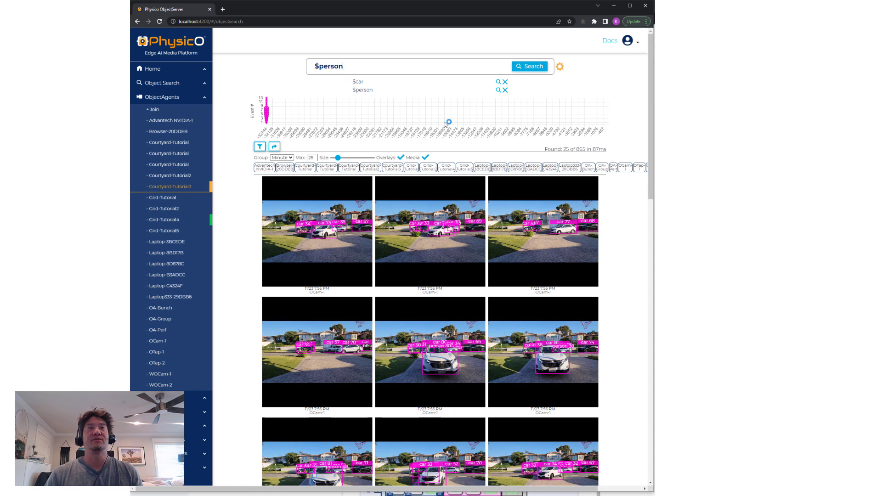
left_click(529, 65)
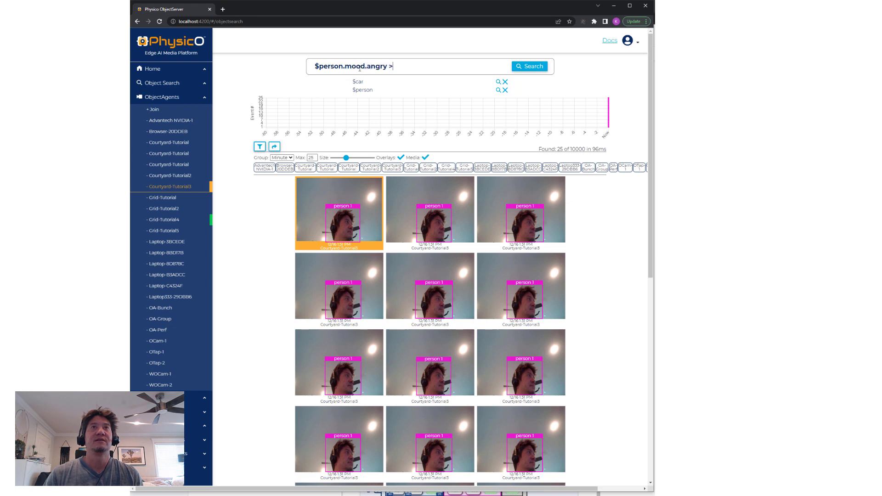
- Search $person.mood.angry > 90 and inspect one of the 173 matching detections
type("90")
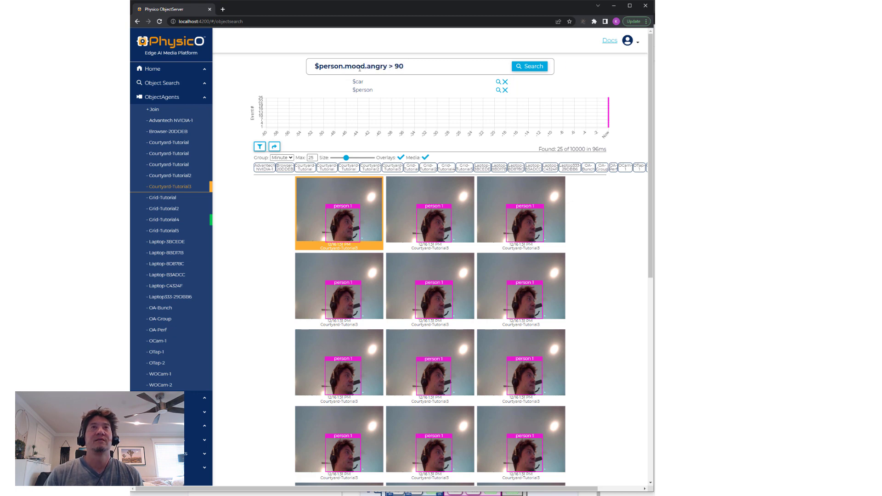
left_click(531, 66)
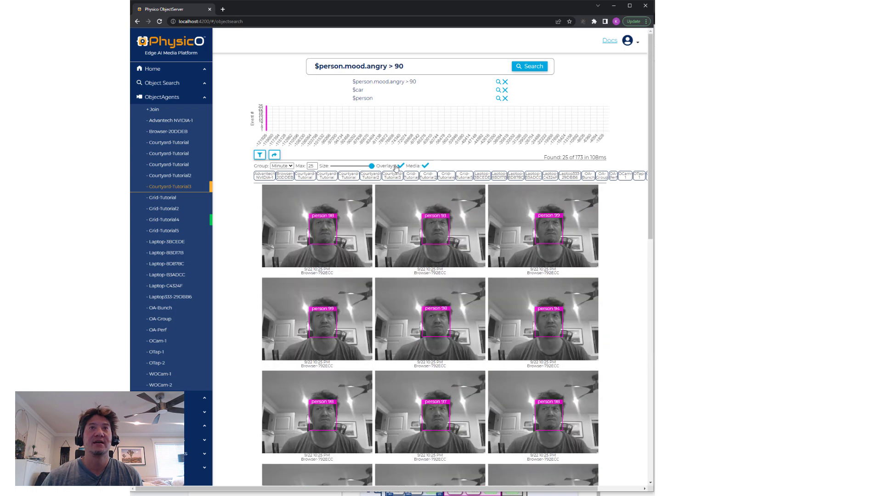
left_click(429, 226)
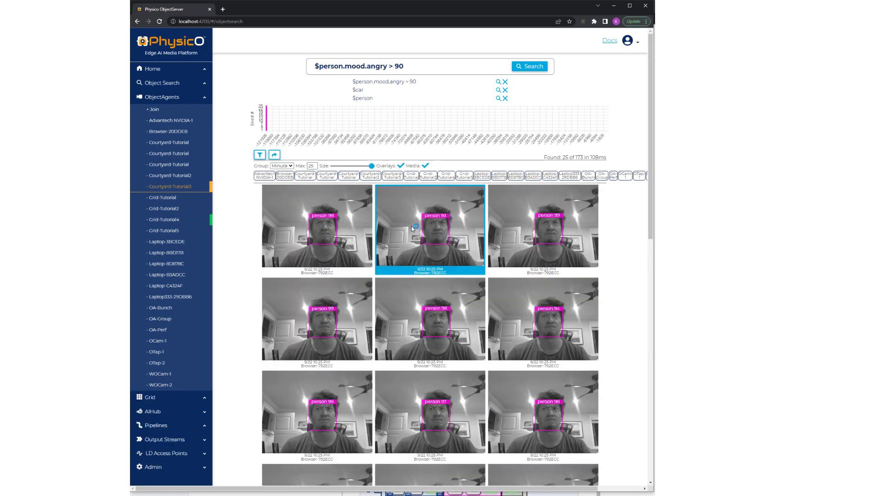